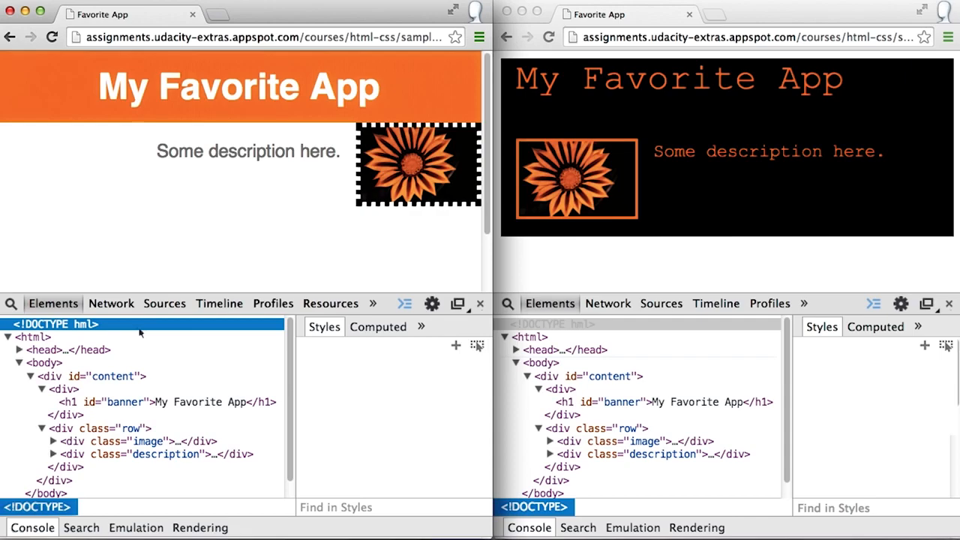
mouse_move(263, 324)
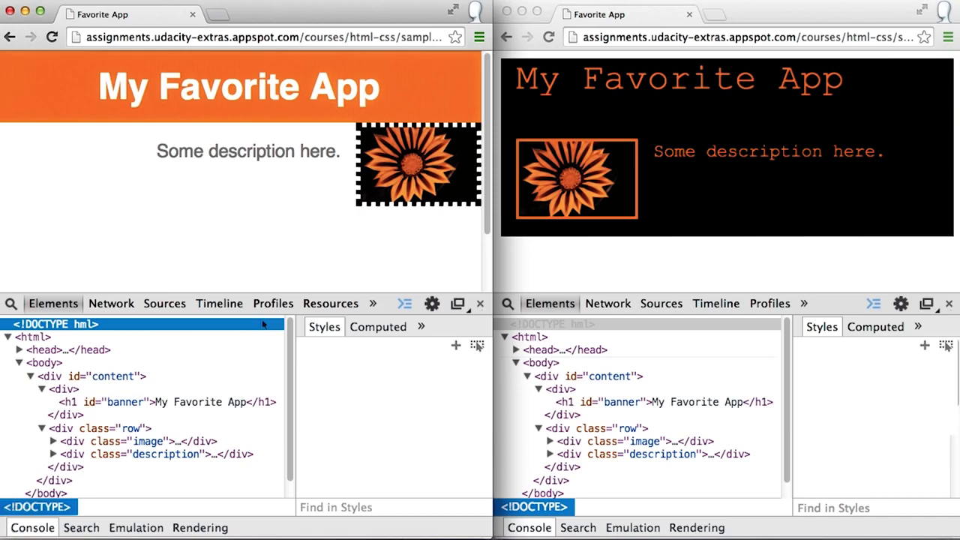
mouse_move(263, 330)
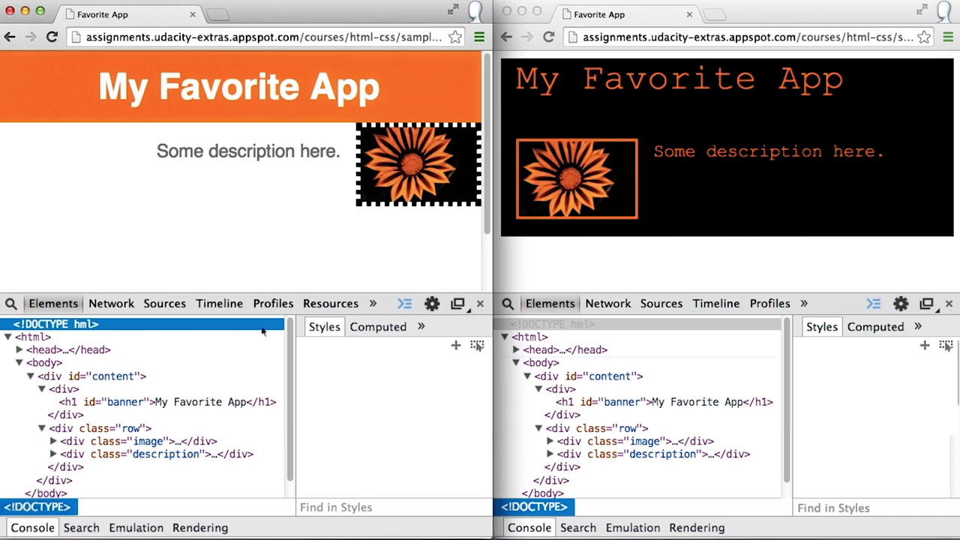
- Select the <h1 id="banner"> node in the left window to show its font-size 48px rule
left_click(168, 402)
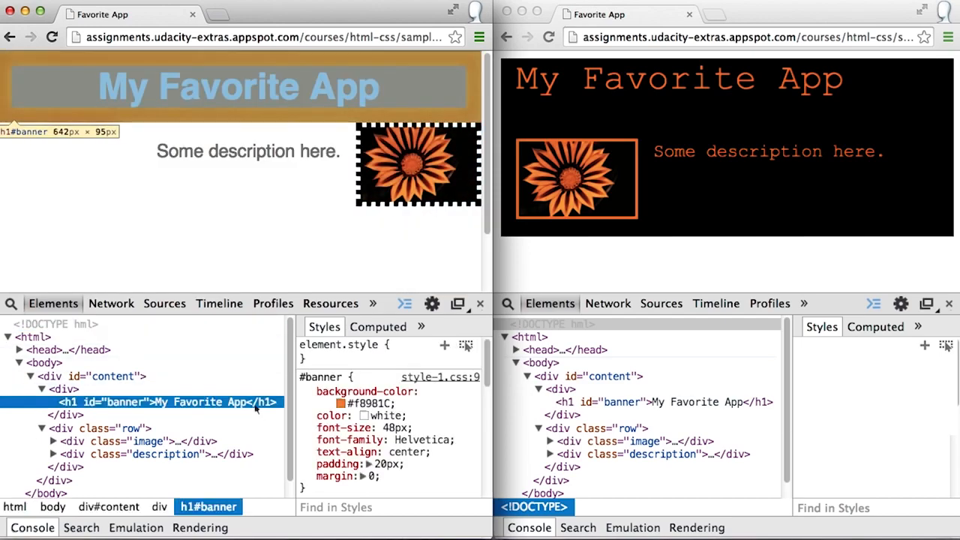